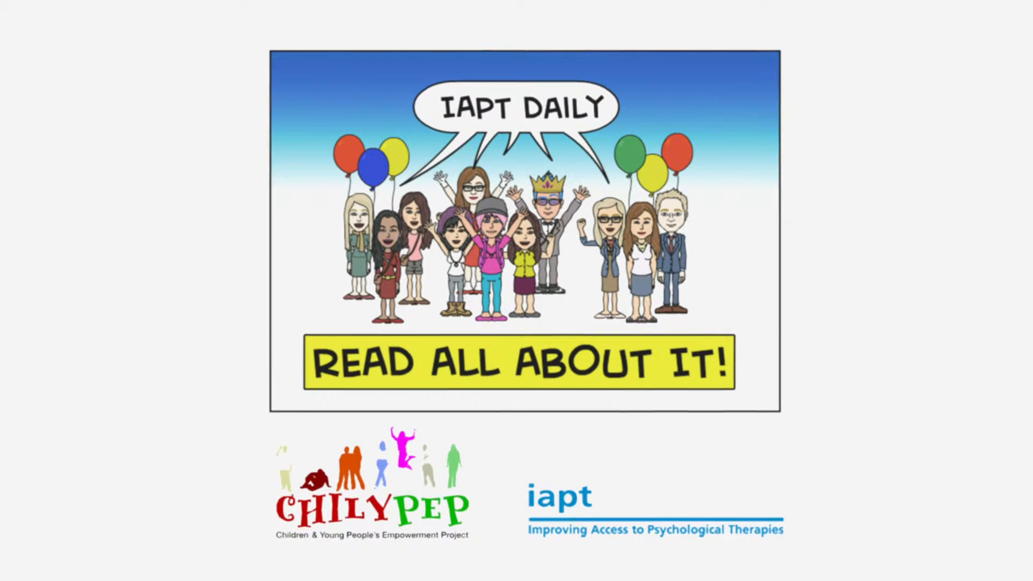
key(Right)
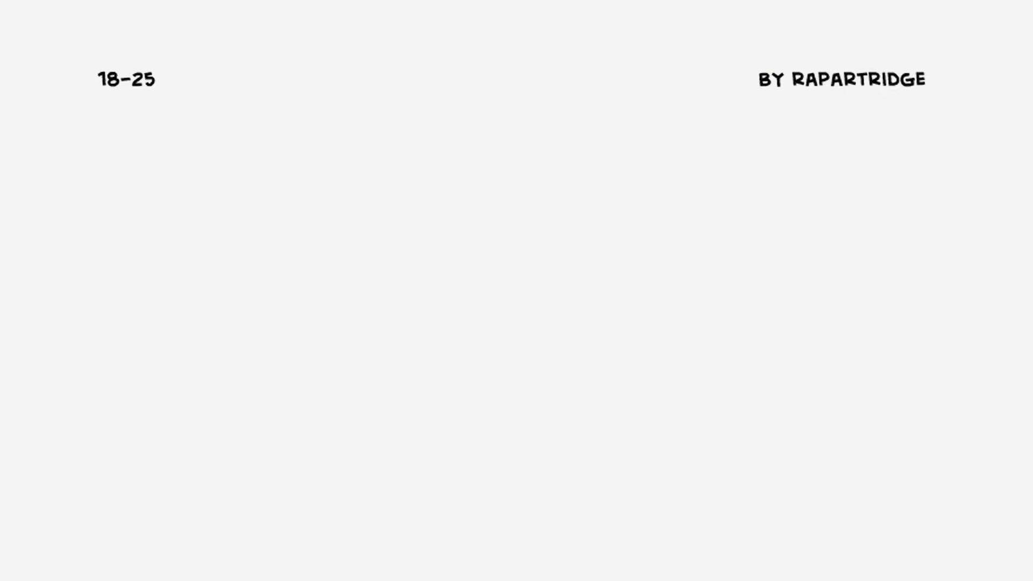